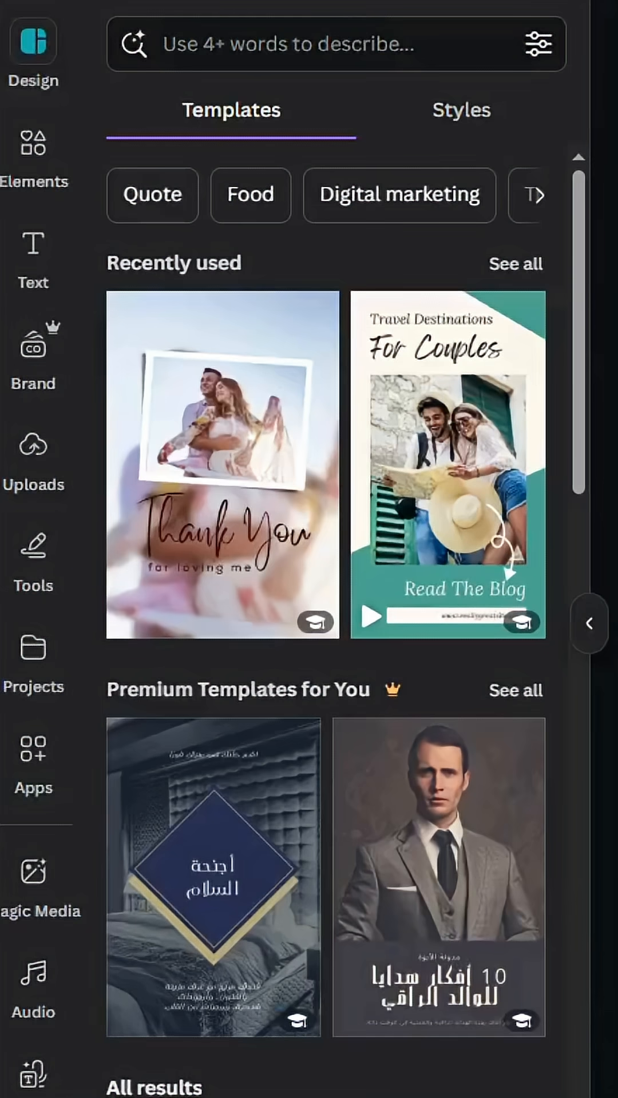
Show Canva's full shapes library from the Elements panel
click(32, 144)
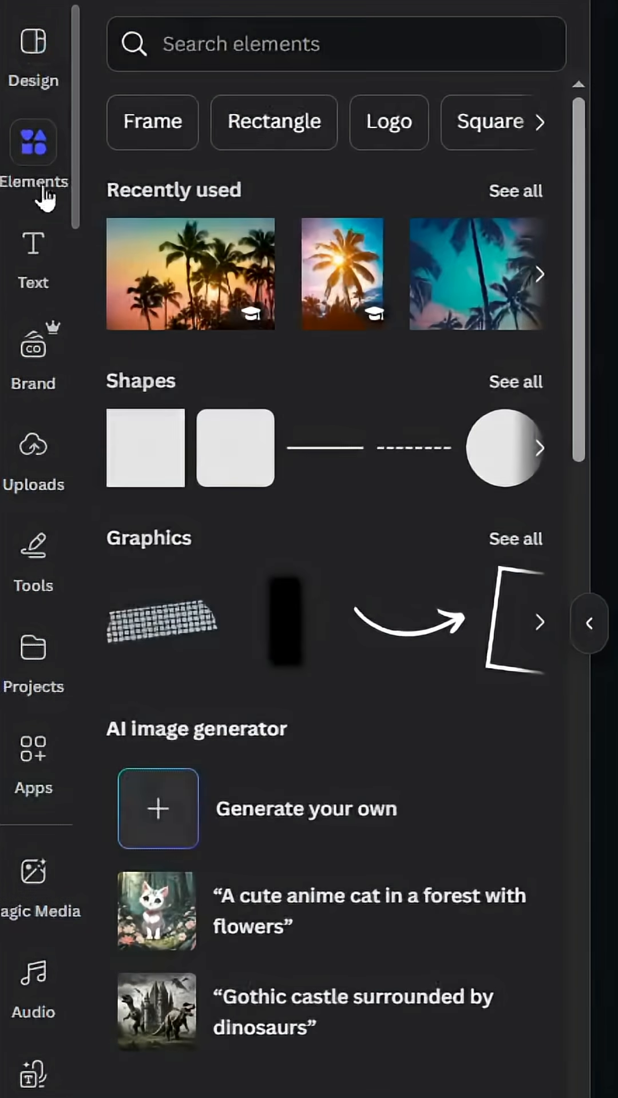
mouse_move(518, 403)
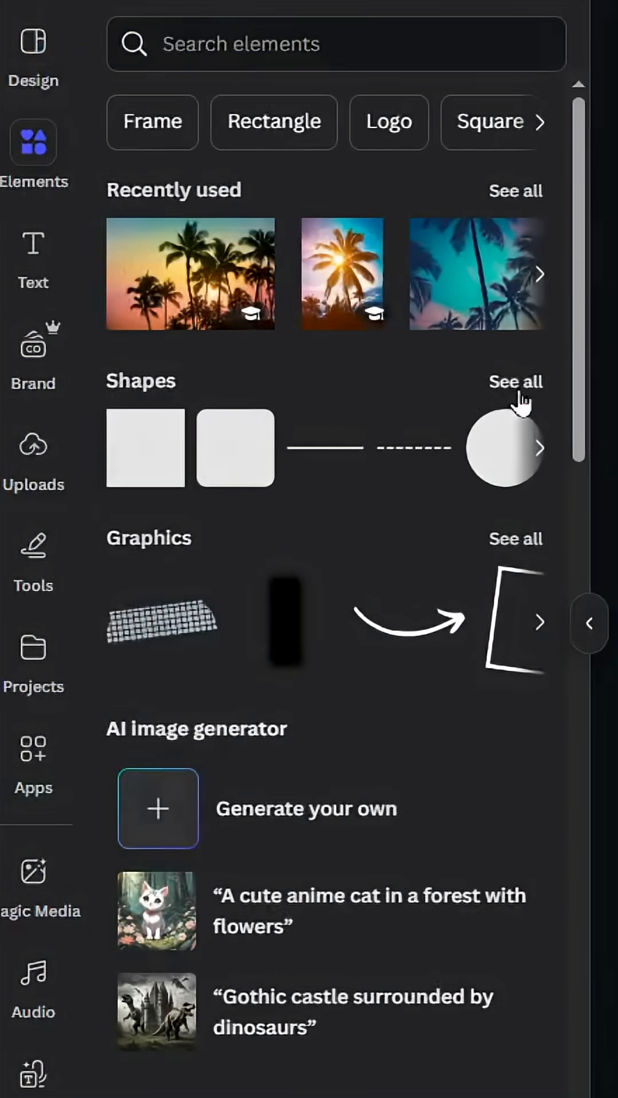
click(515, 381)
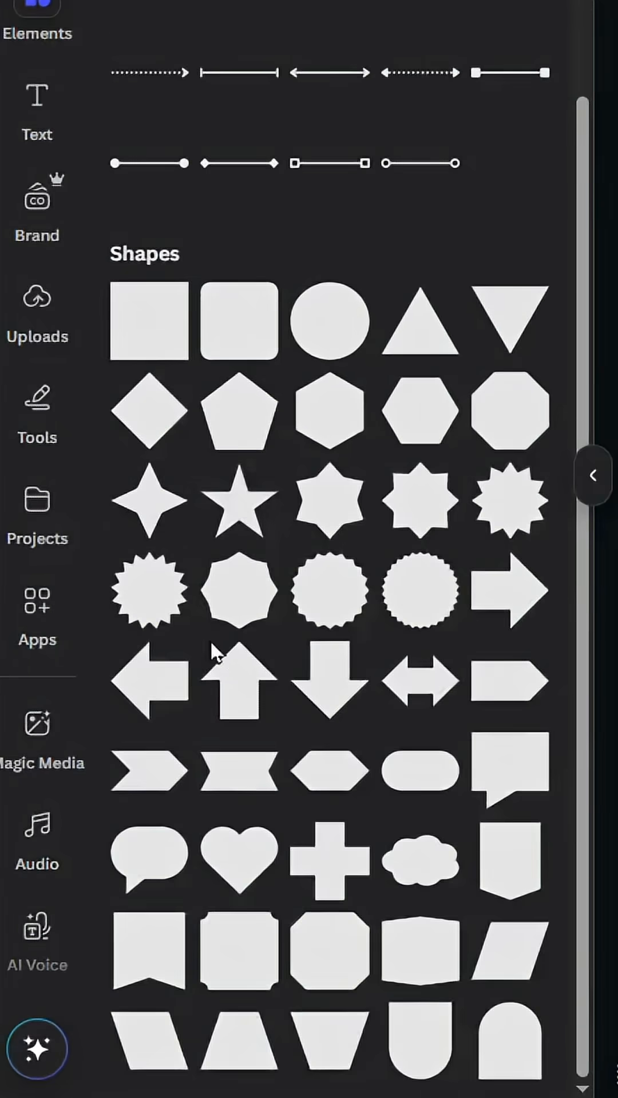
mouse_move(238, 1053)
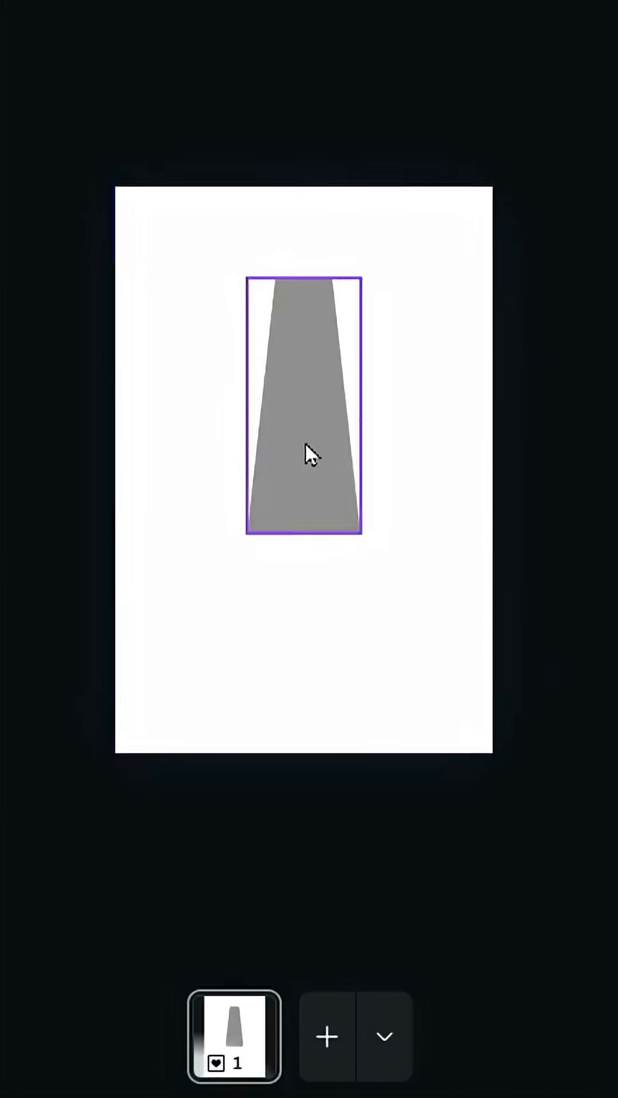
Add a black trapezoid and duplicate it into a staggered row with a raised middle one
click(308, 456)
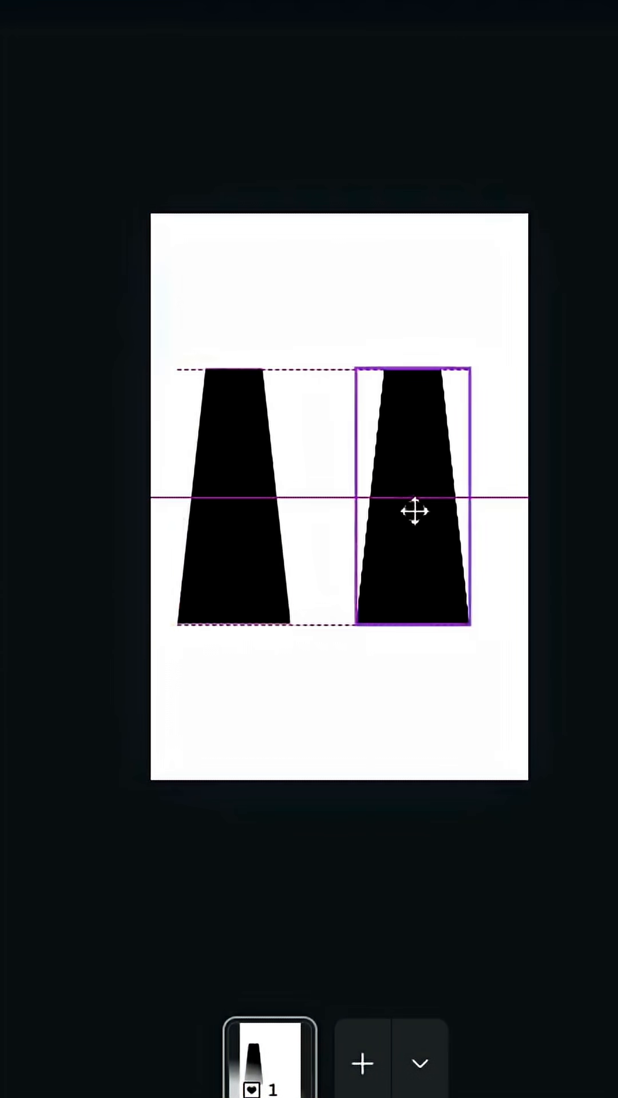
click(416, 510)
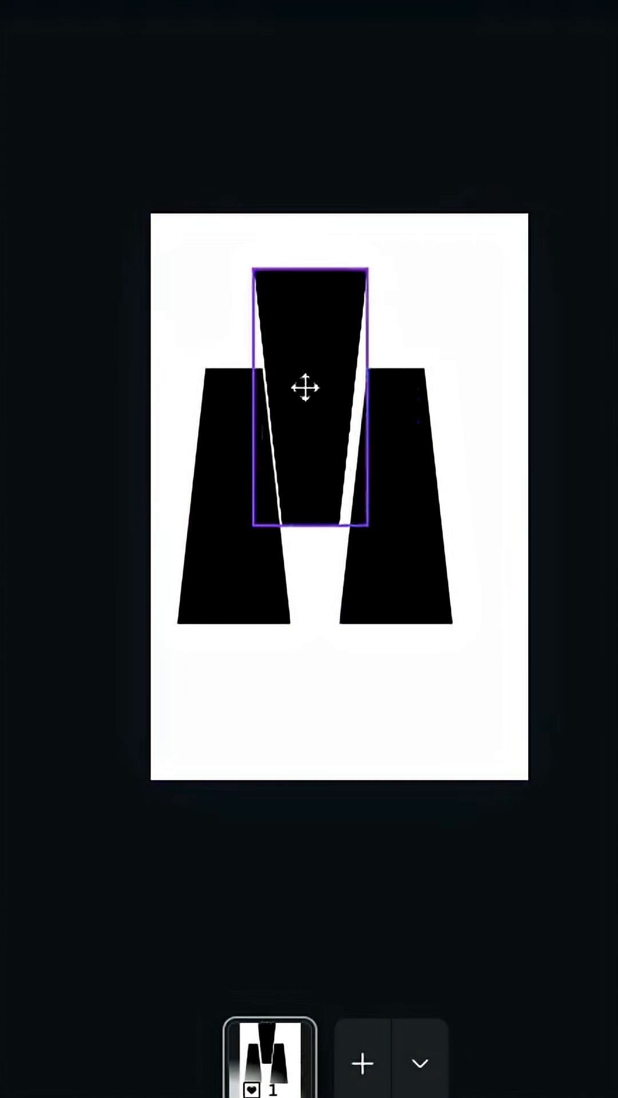
click(313, 388)
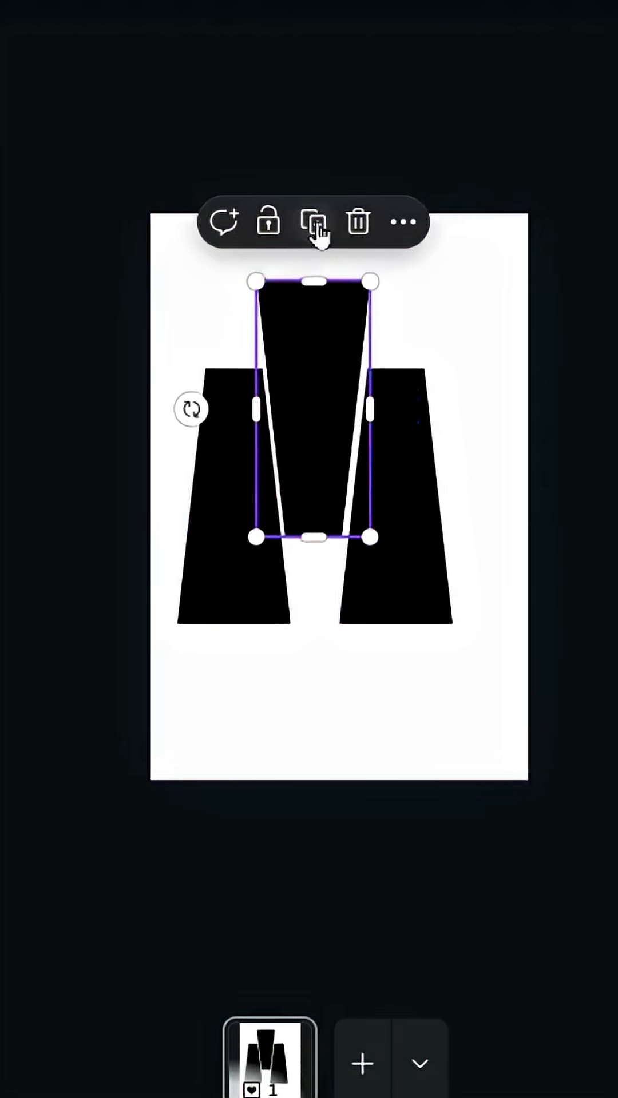
click(316, 223)
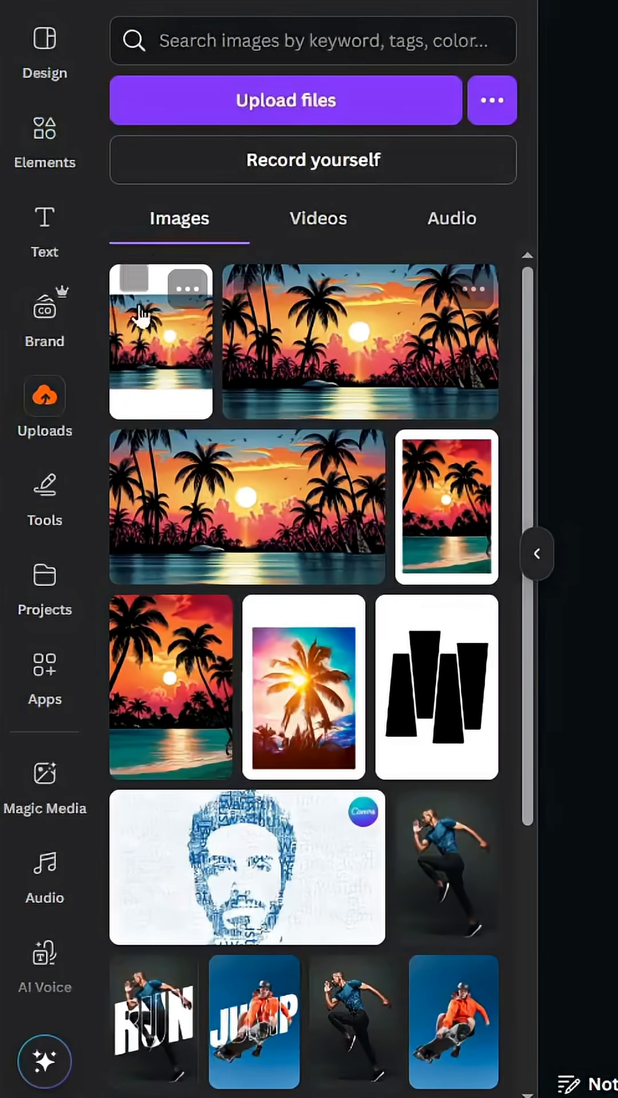
mouse_move(604, 411)
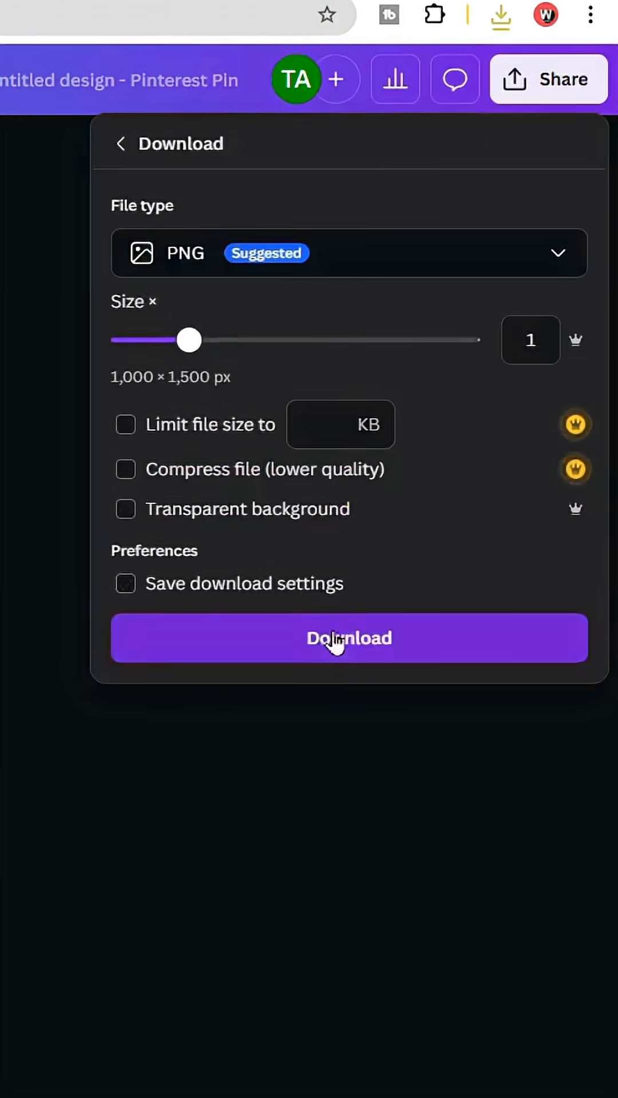
Download the design as PNG and place the uploaded four-trapezoid image over the sunset picture
click(349, 638)
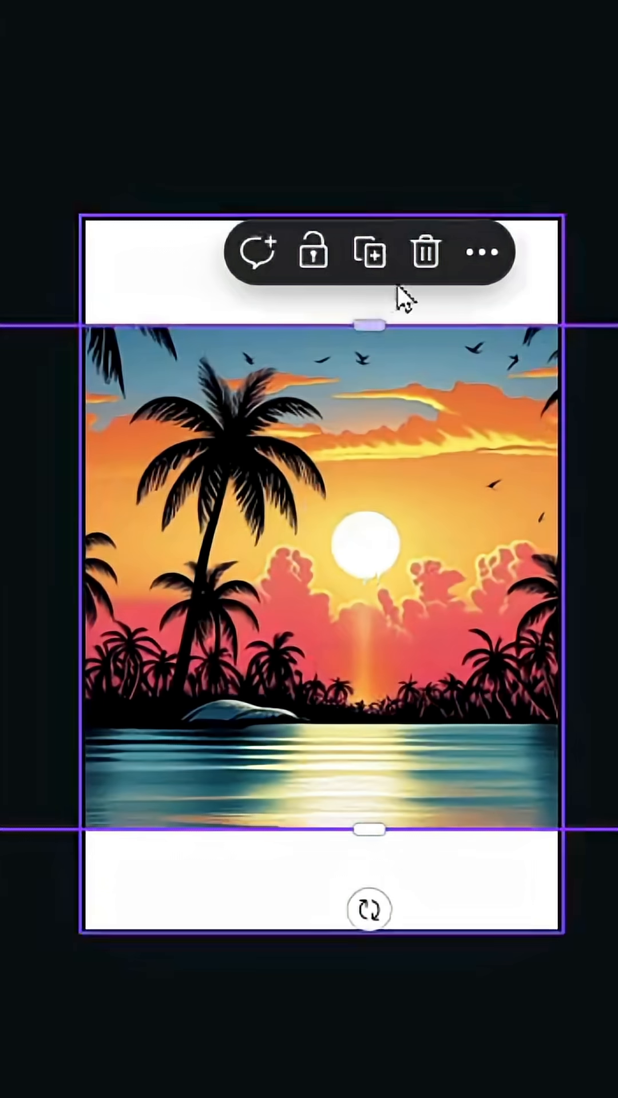
click(425, 252)
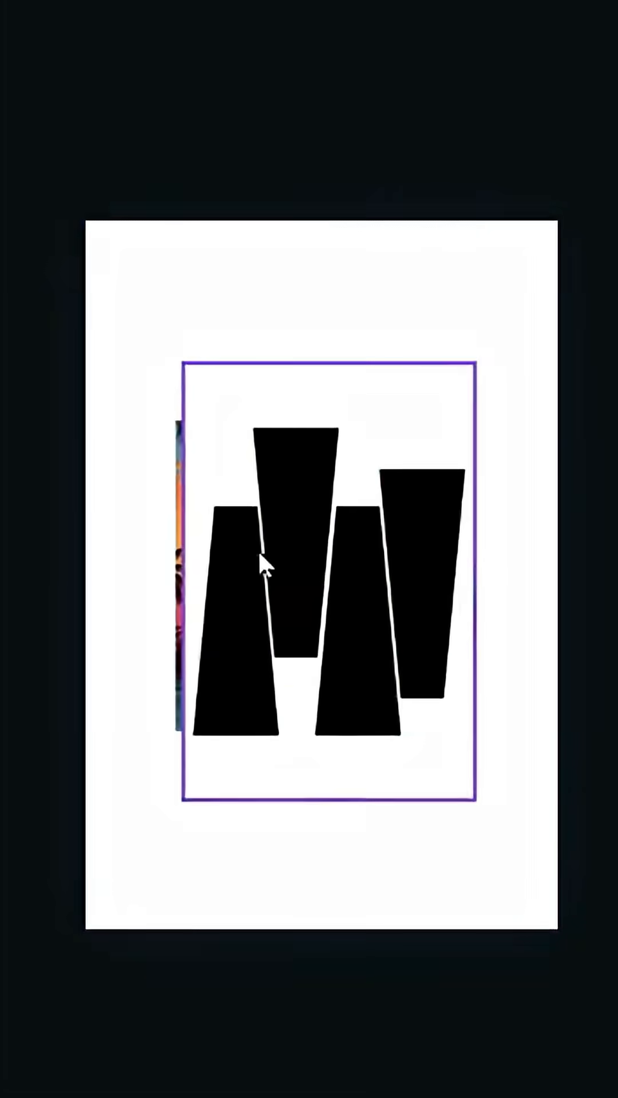
Search the Apps catalogue for 'Blend Image'
click(44, 703)
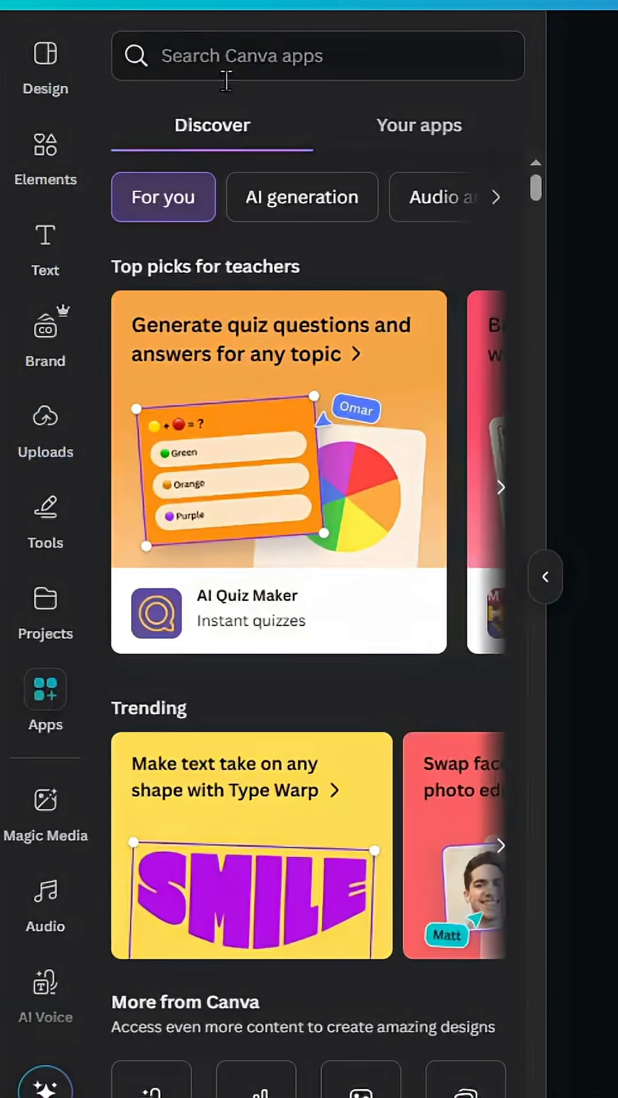
text(b)
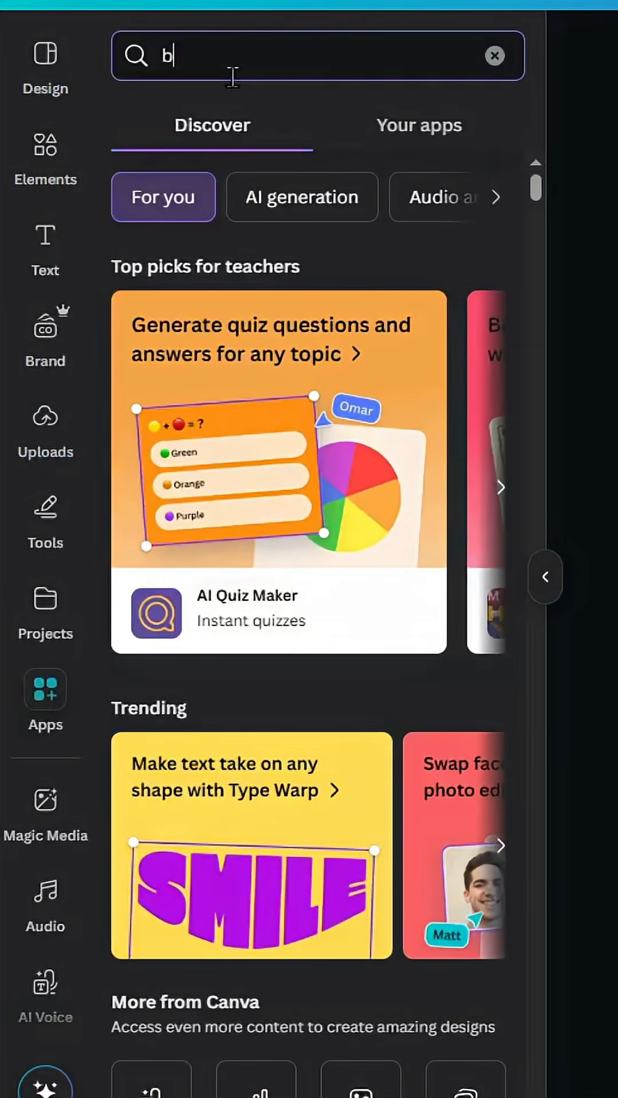
text(Blend Image)
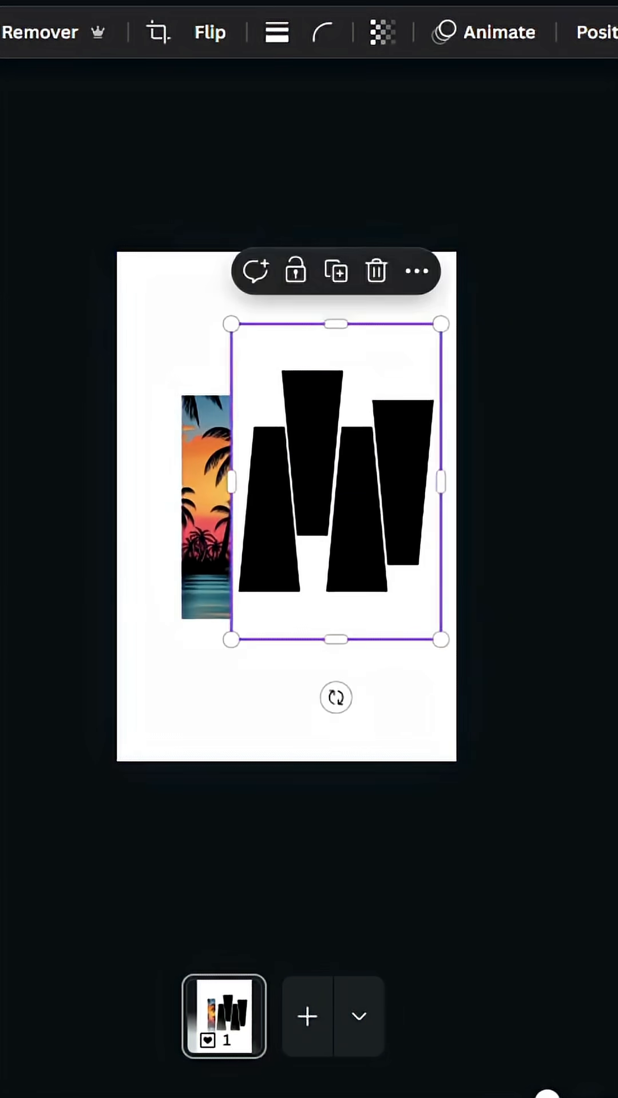
In Blend Image, set the trapezoids as top layer and the sunset image as bottom layer
click(31, 938)
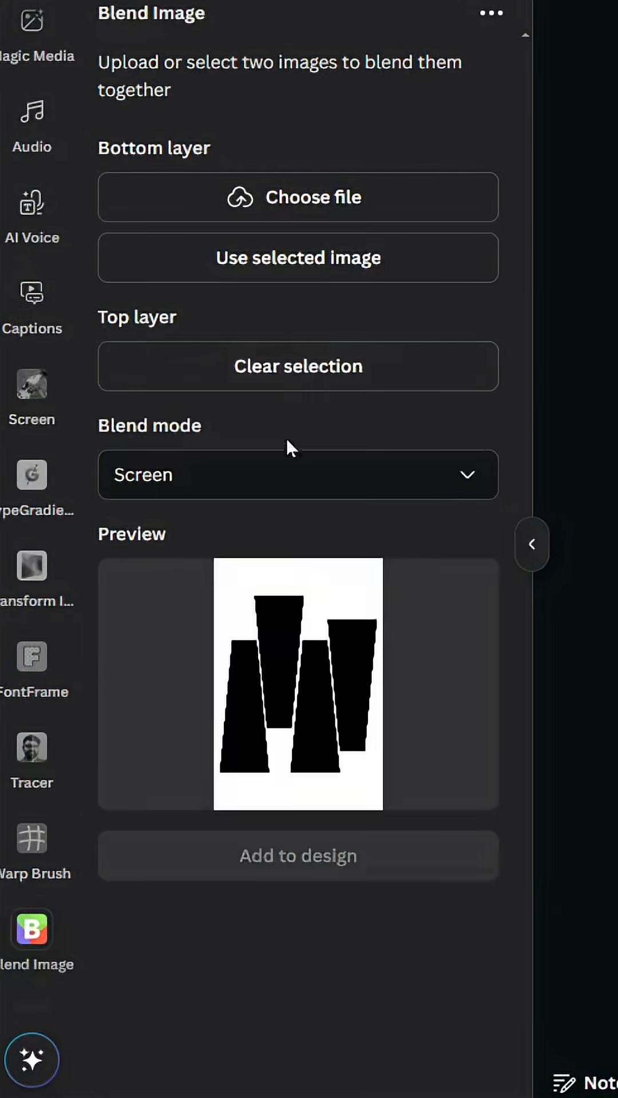
click(297, 854)
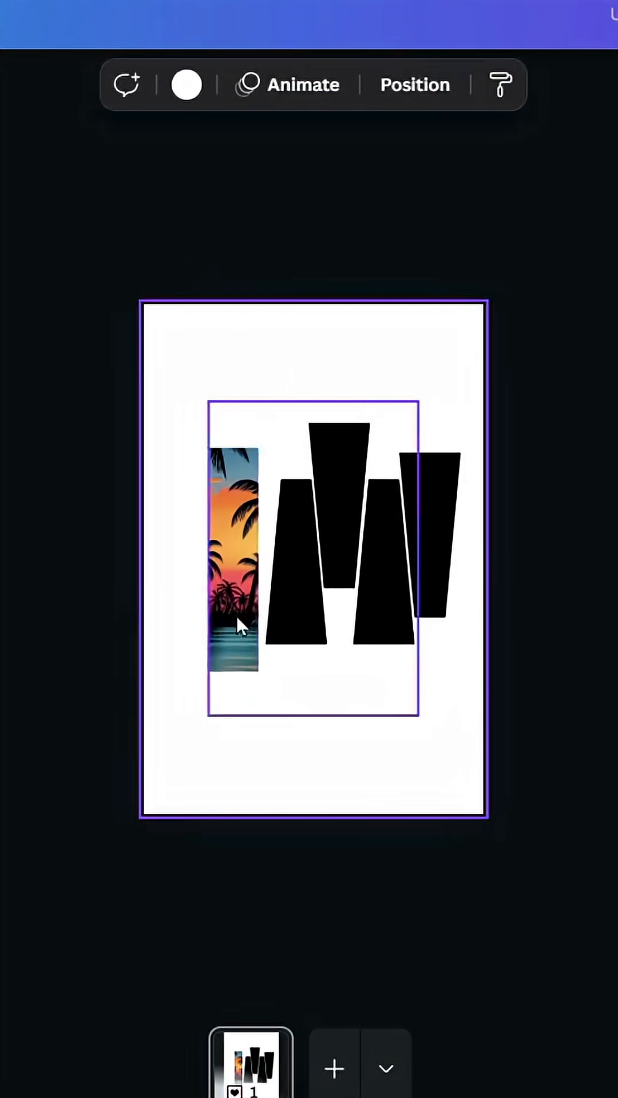
click(27, 1023)
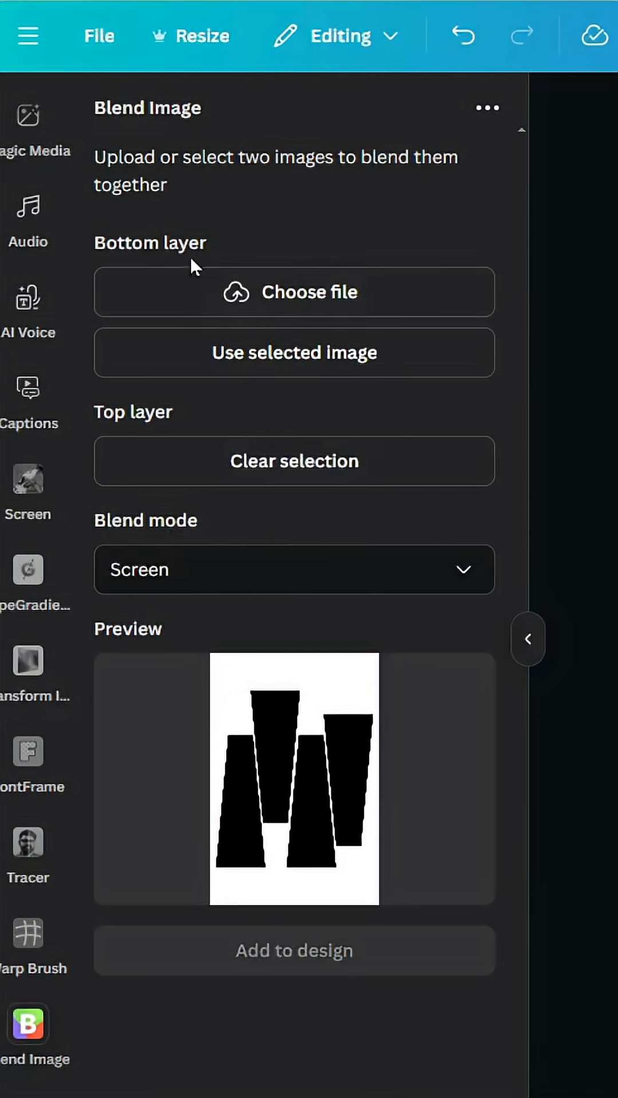
click(294, 352)
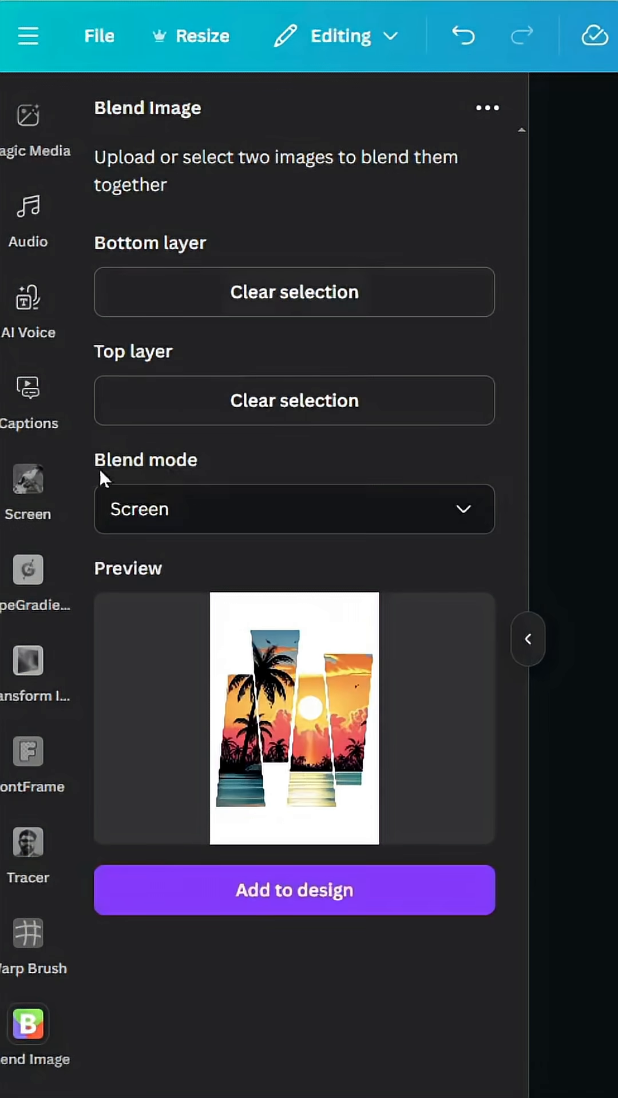
Keep Screen as the blend mode and add the blended image to the design
click(294, 509)
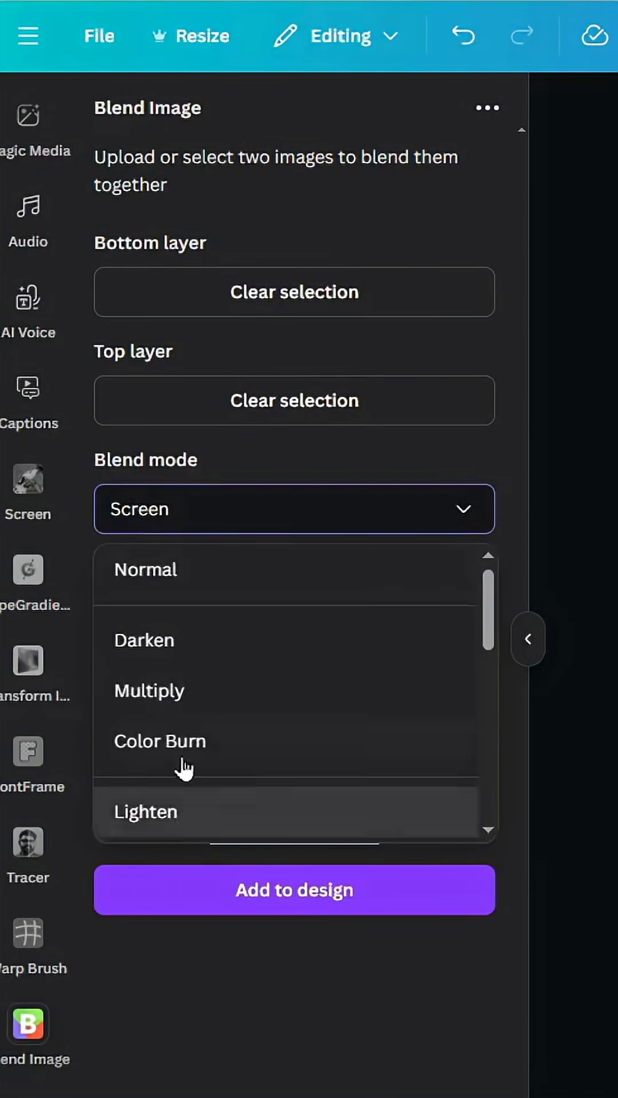
scroll(down, 3)
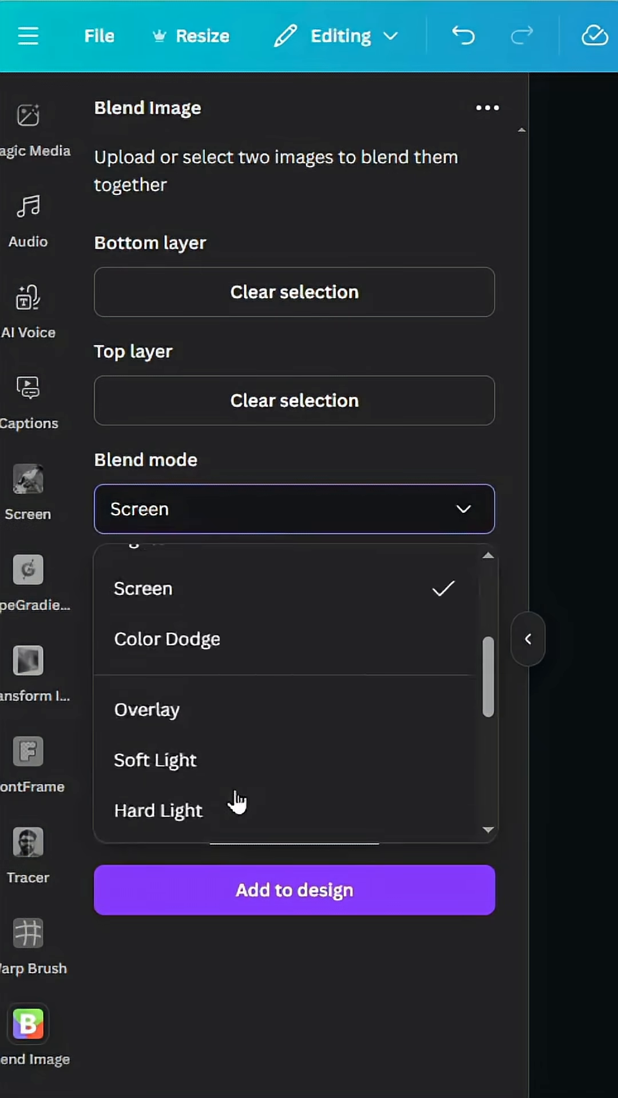
click(142, 588)
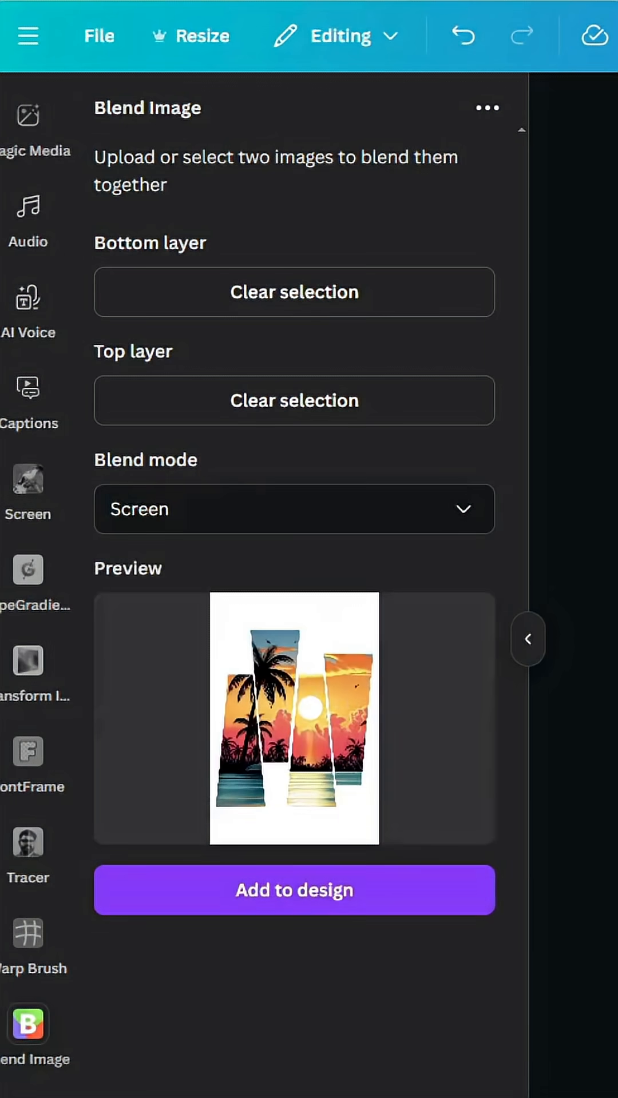
click(294, 890)
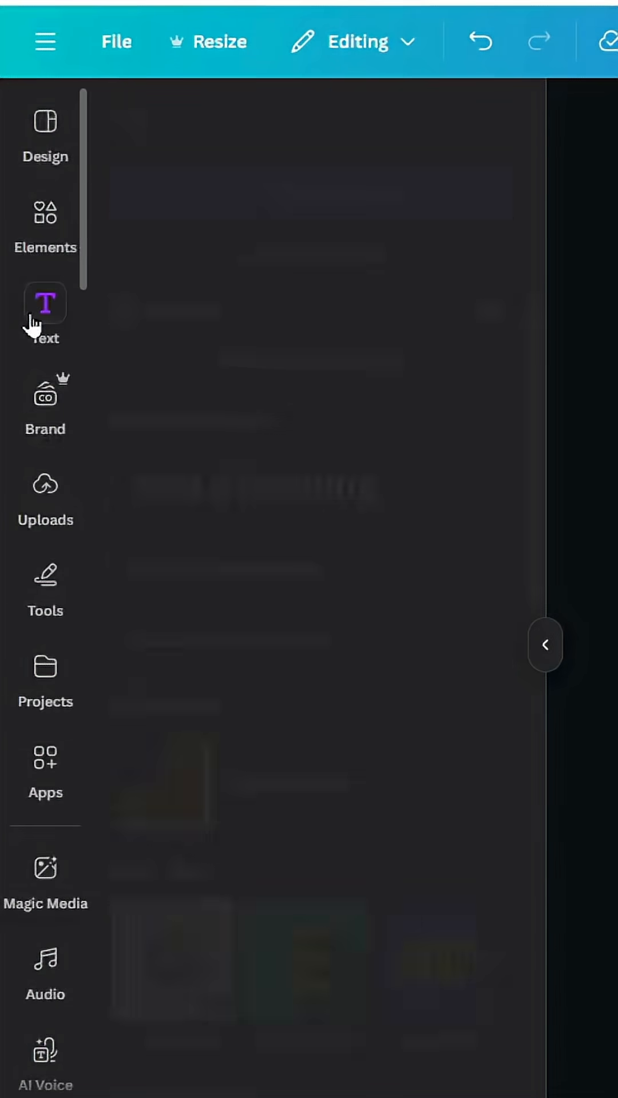
Add a 'Tropical' text box in a script typeface over the sunset-filled trapezoids
click(45, 303)
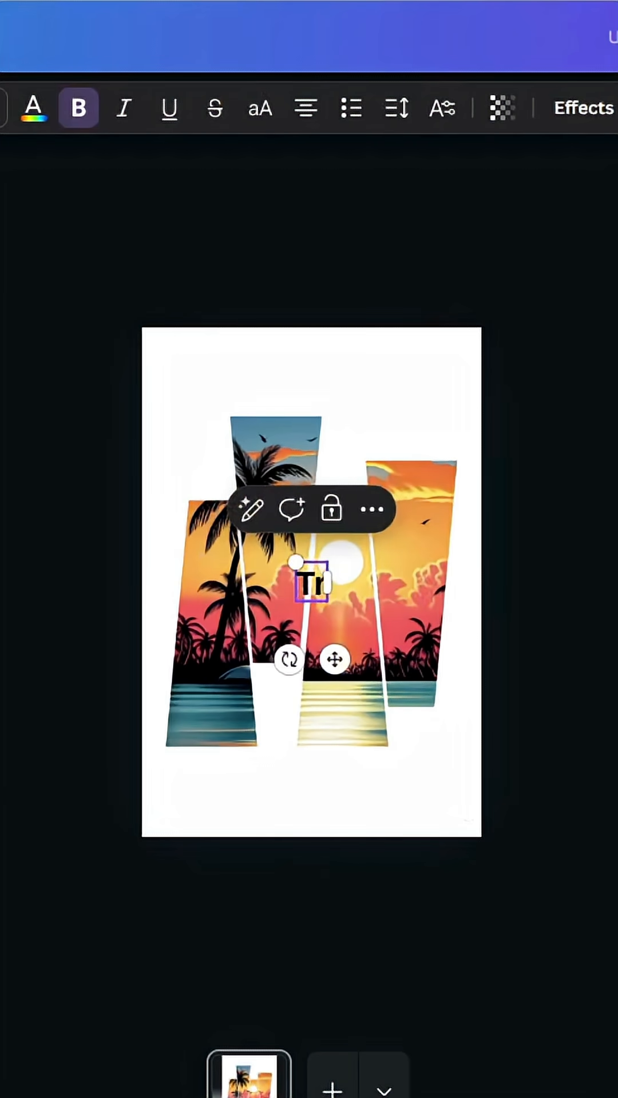
text(Tropical)
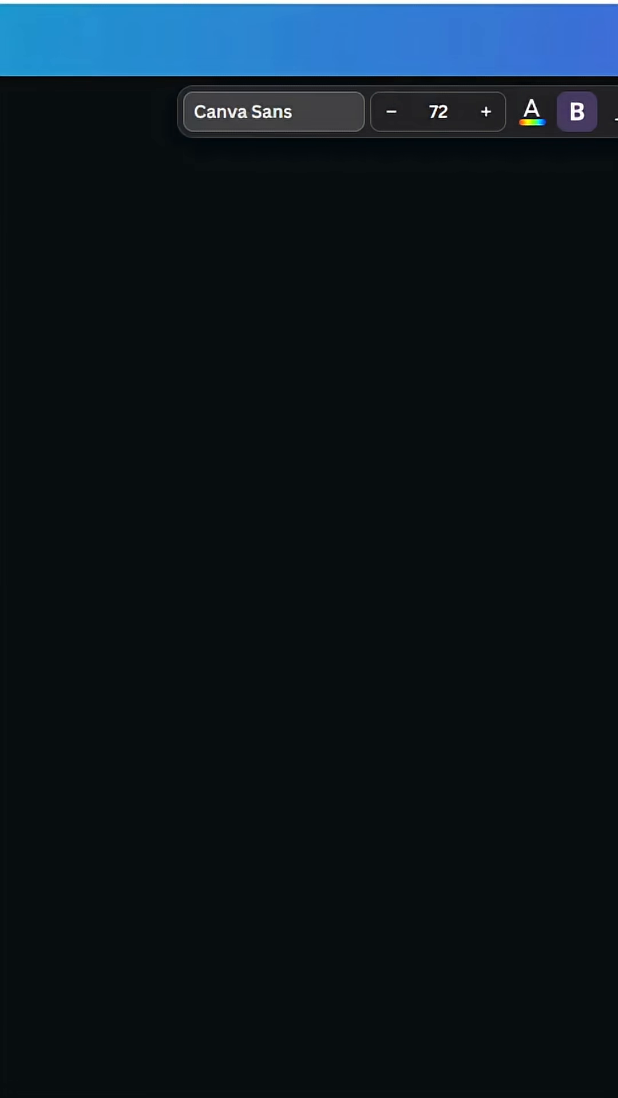
click(272, 111)
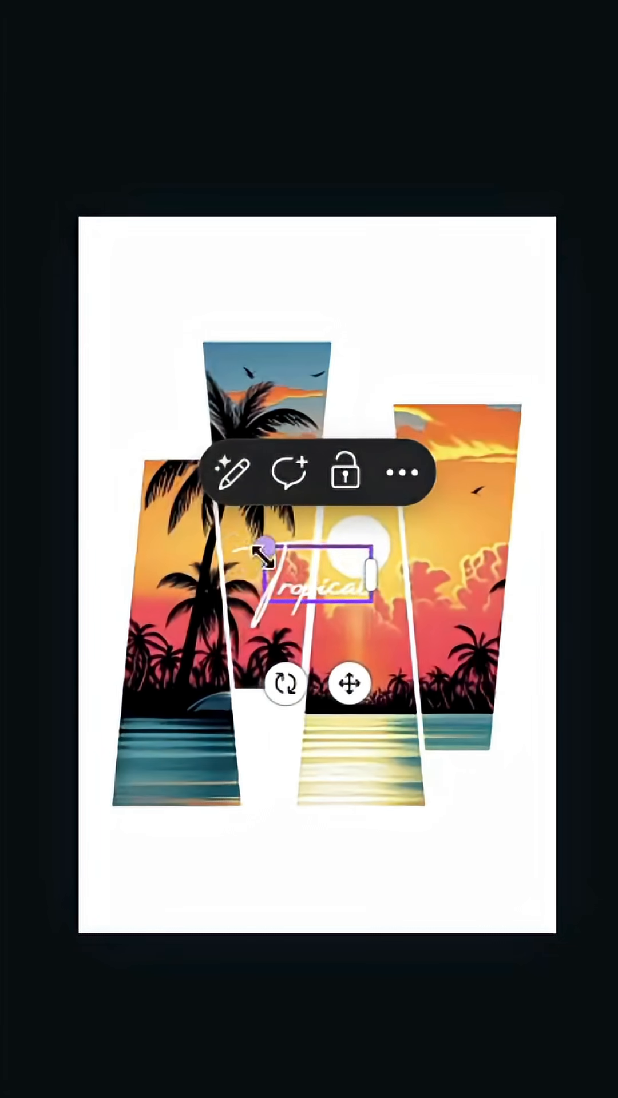
click(230, 473)
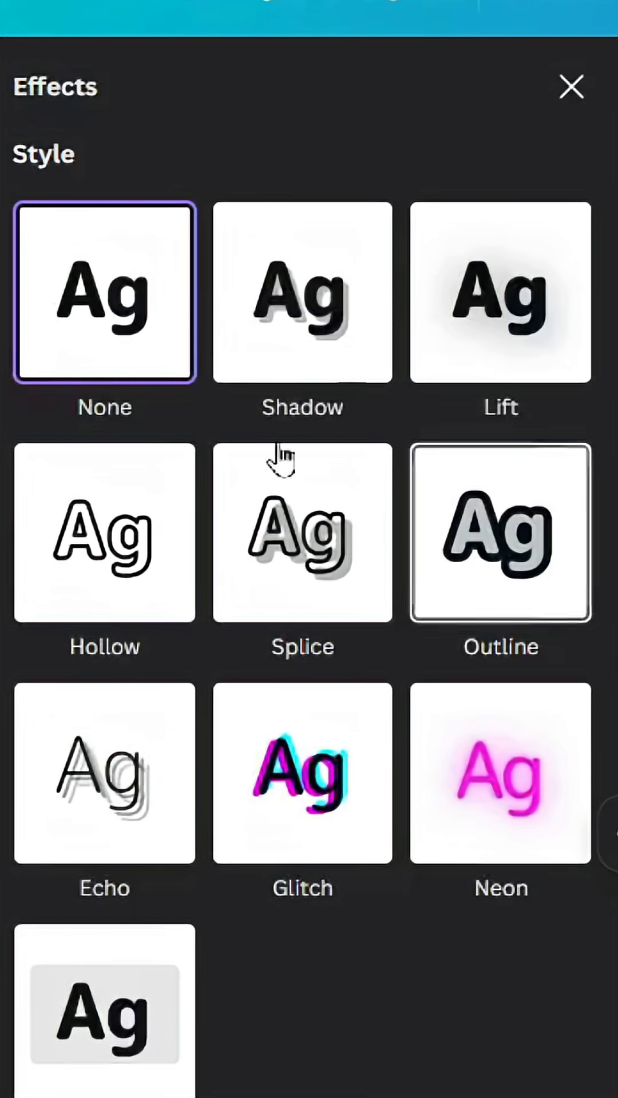
Apply the Lift effect to the 'Tropical' text at intensity 66
click(500, 292)
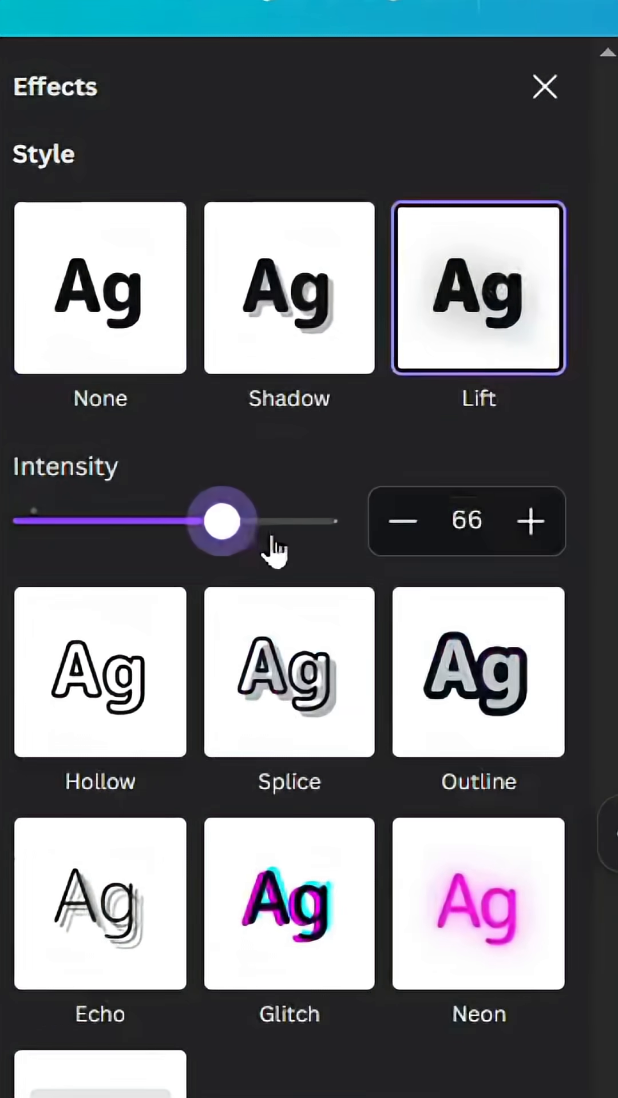